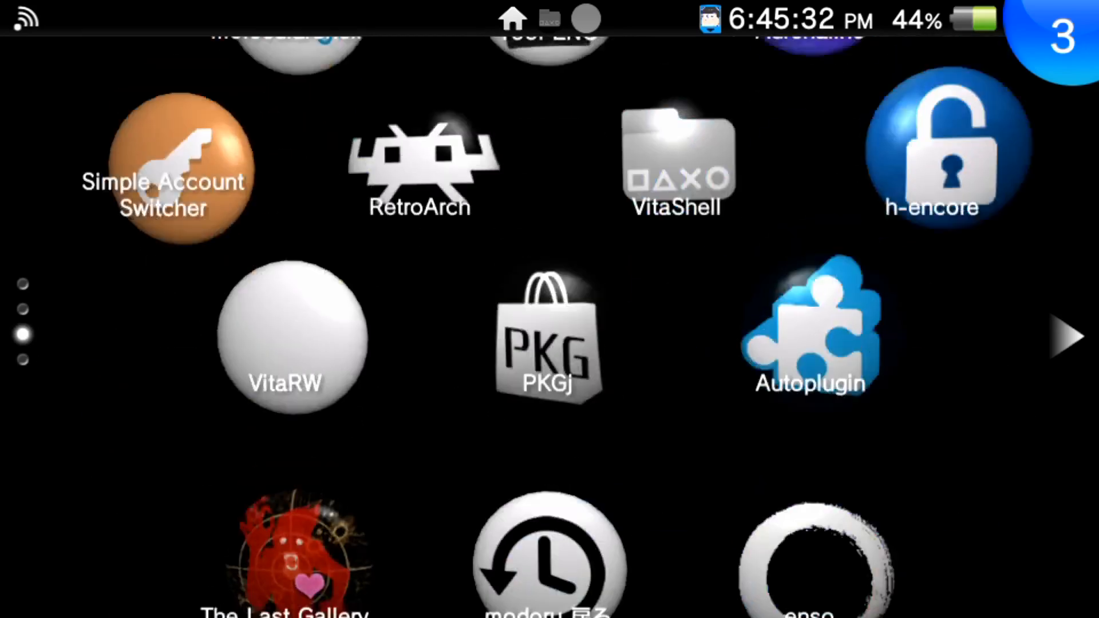
# Launch VitaShell from the LiveArea home screen to serve the Vita's files over FTP
pyautogui.scroll(3)
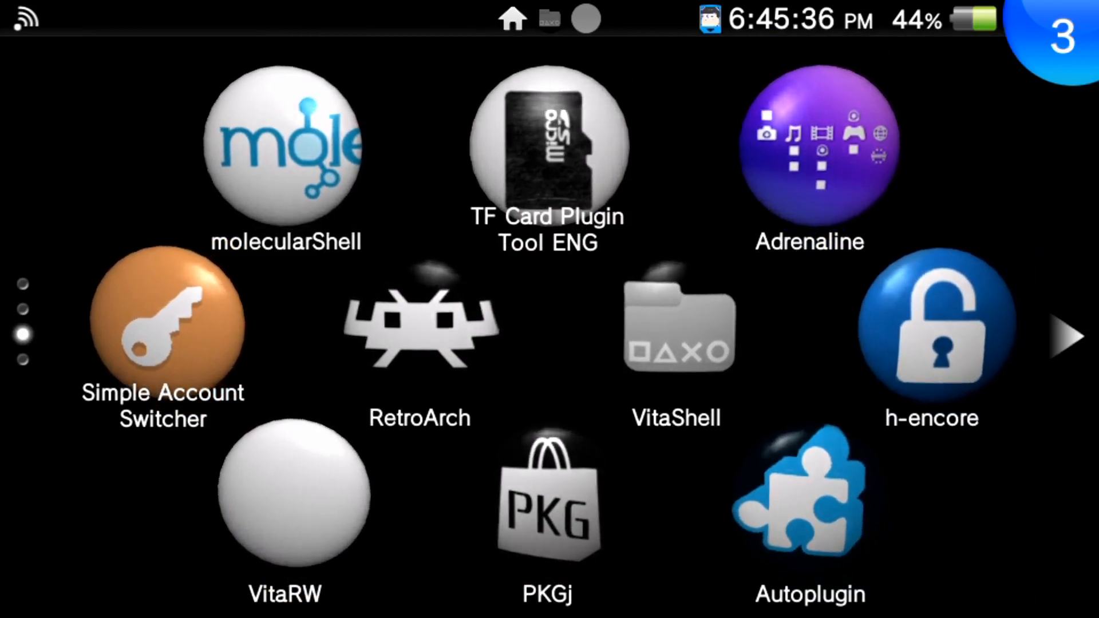
pyautogui.click(675, 324)
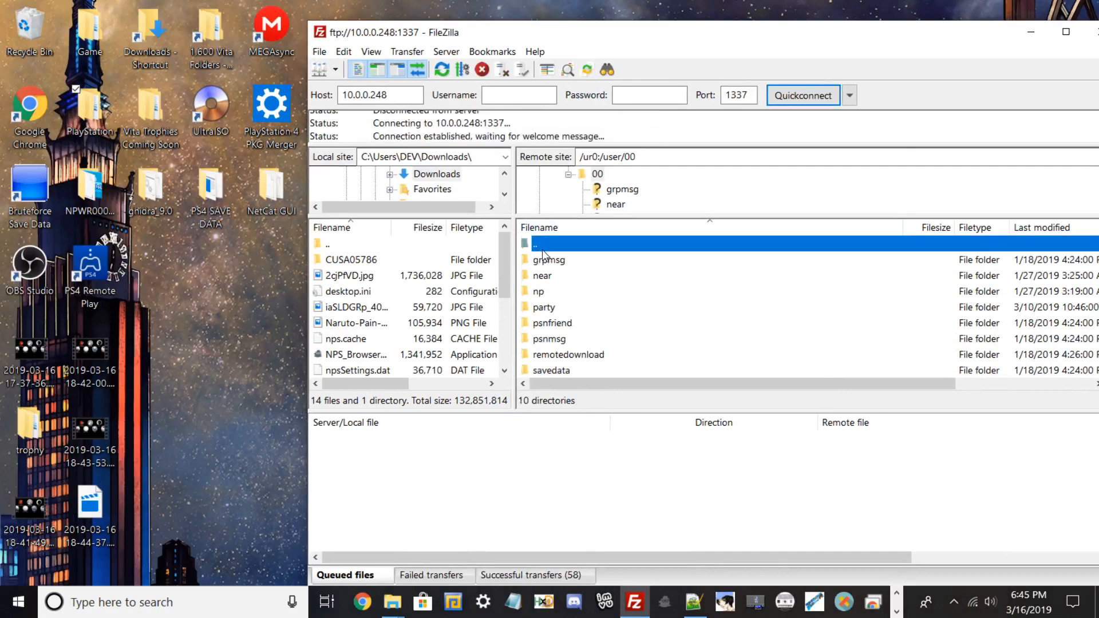
# Go up to the Vita drive list, enter ux0: and select VitaRW.vpk among the VPK files
pyautogui.doubleClick(535, 243)
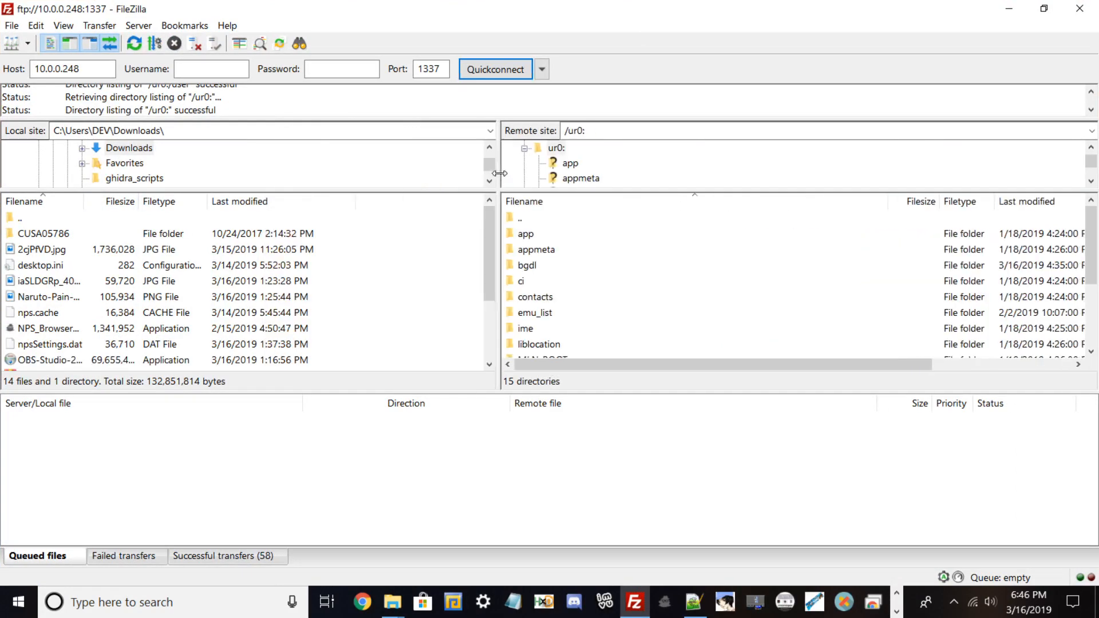
pyautogui.click(520, 217)
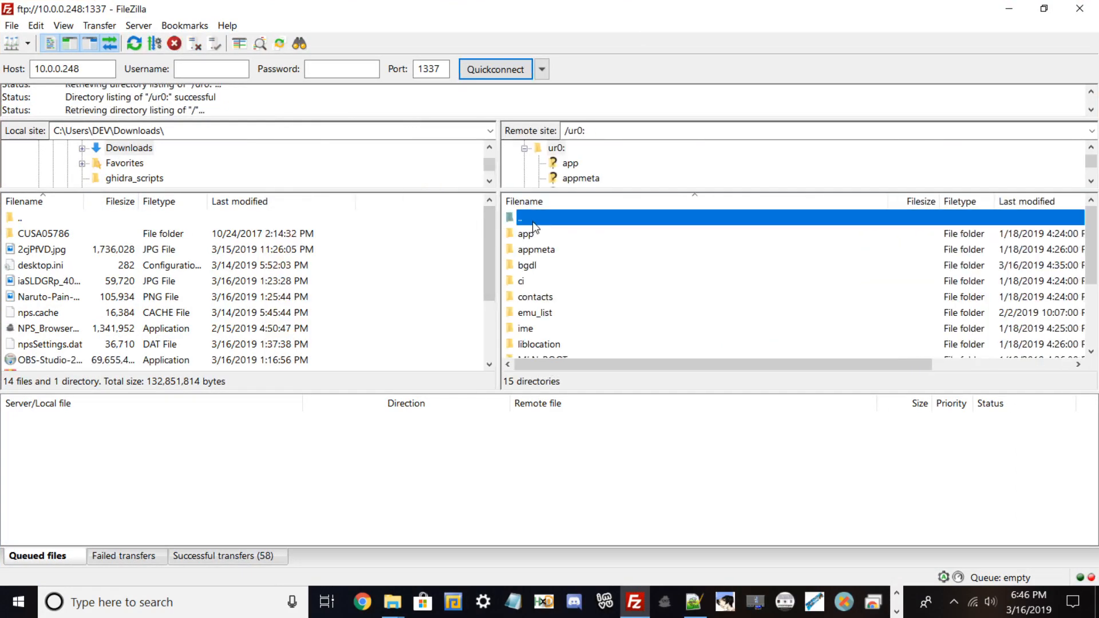
pyautogui.doubleClick(520, 218)
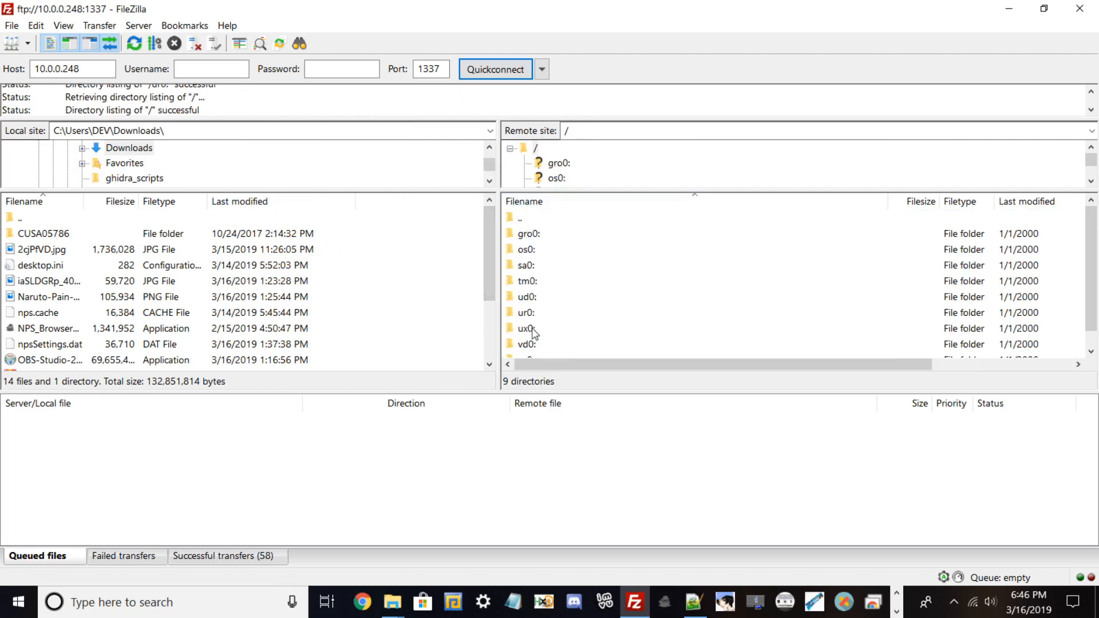
pyautogui.doubleClick(525, 329)
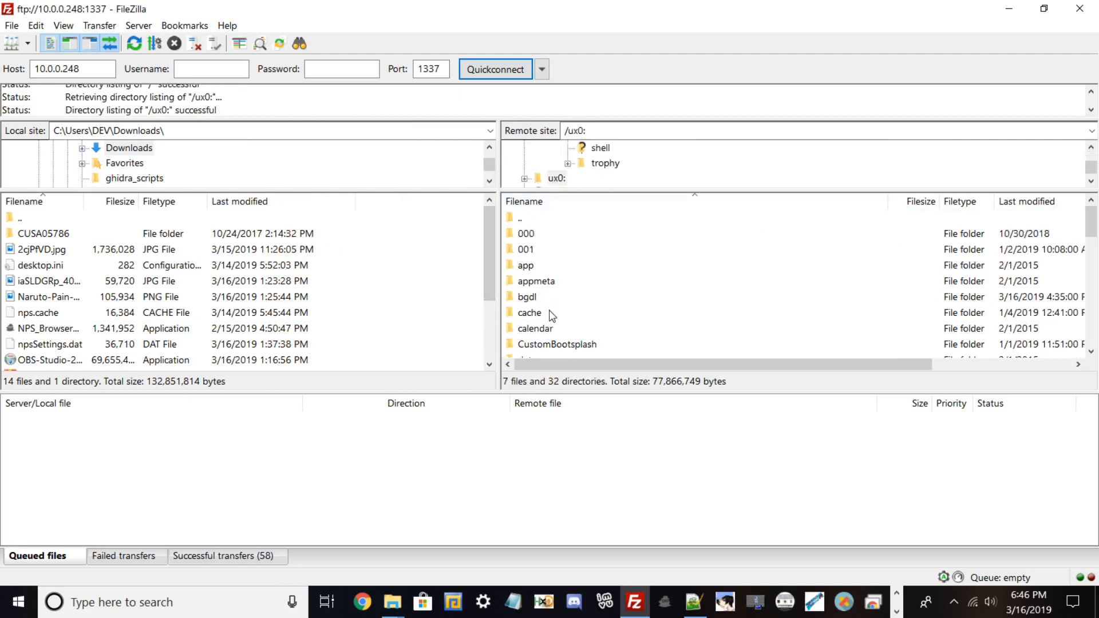
pyautogui.scroll(-3)
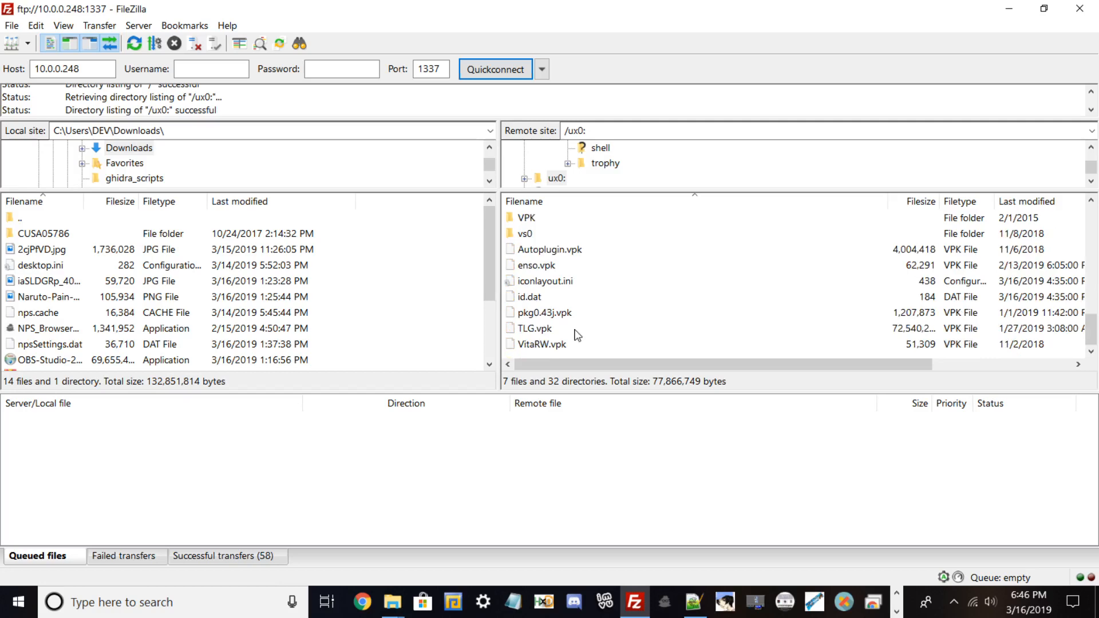
pyautogui.click(542, 345)
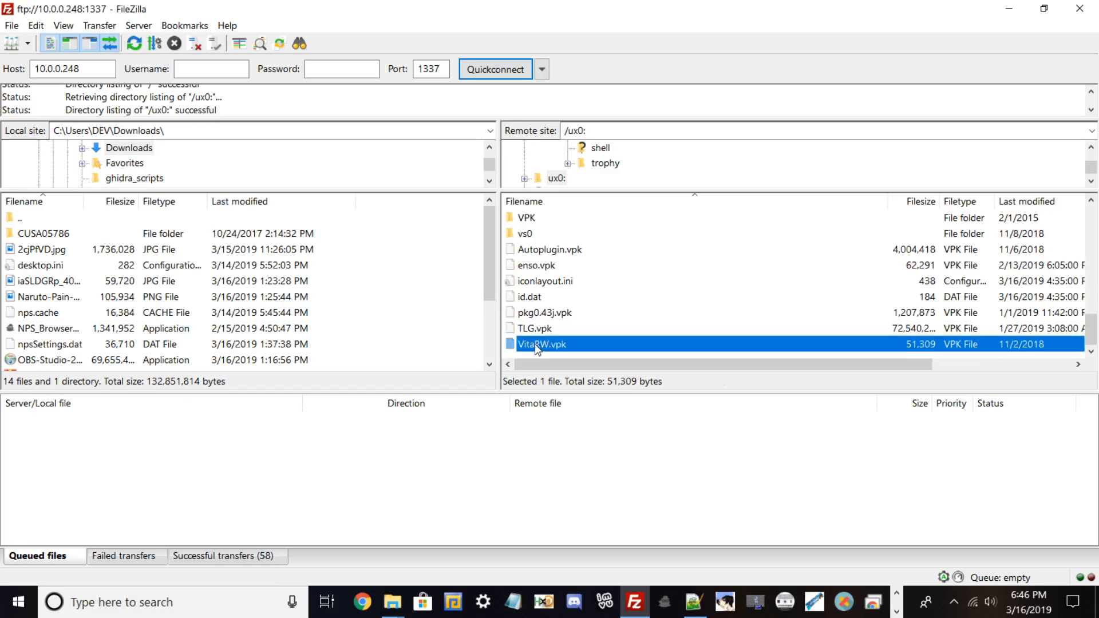
pyautogui.moveTo(615, 95)
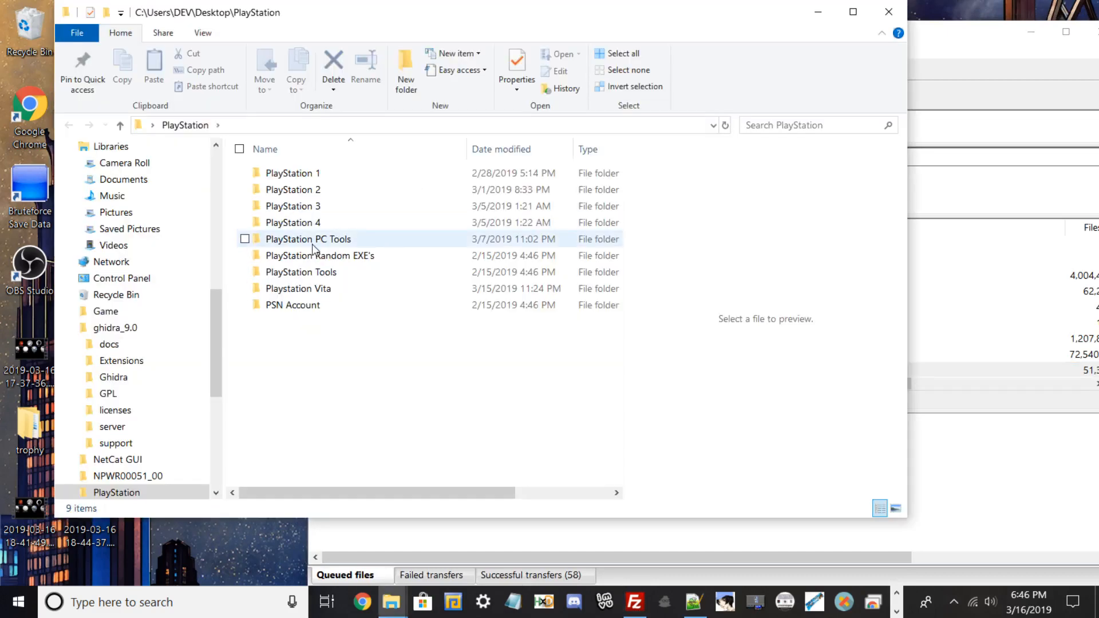
pyautogui.moveTo(298, 288)
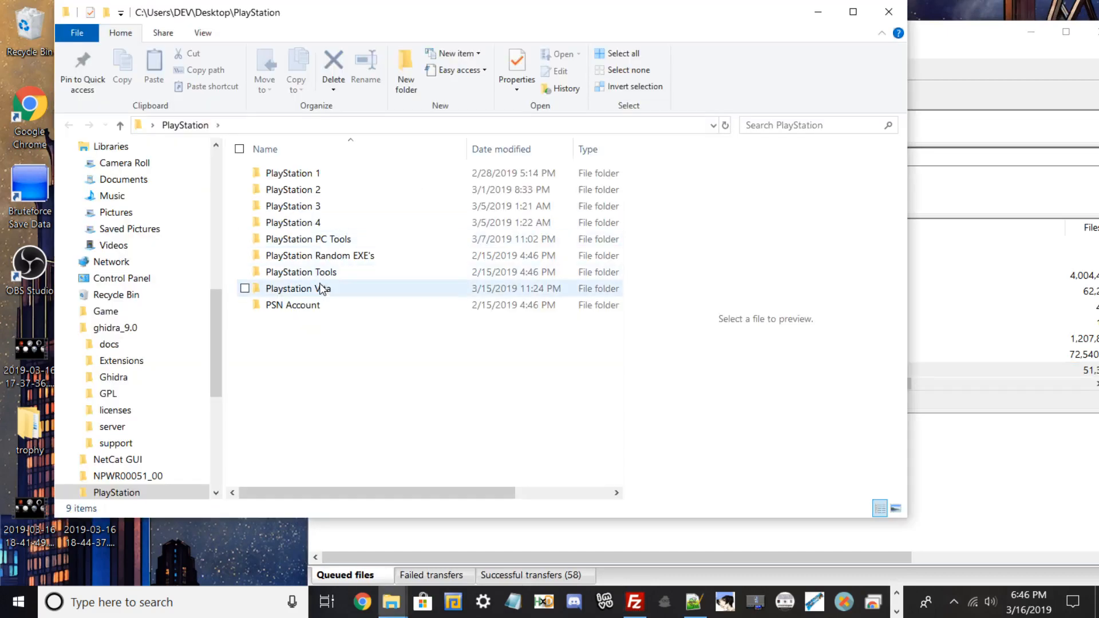
# Reach the RegistryEditor folder under VPK's & Plugins and drop RegistryEditor.vpk onto ux0:
pyautogui.doubleClick(298, 289)
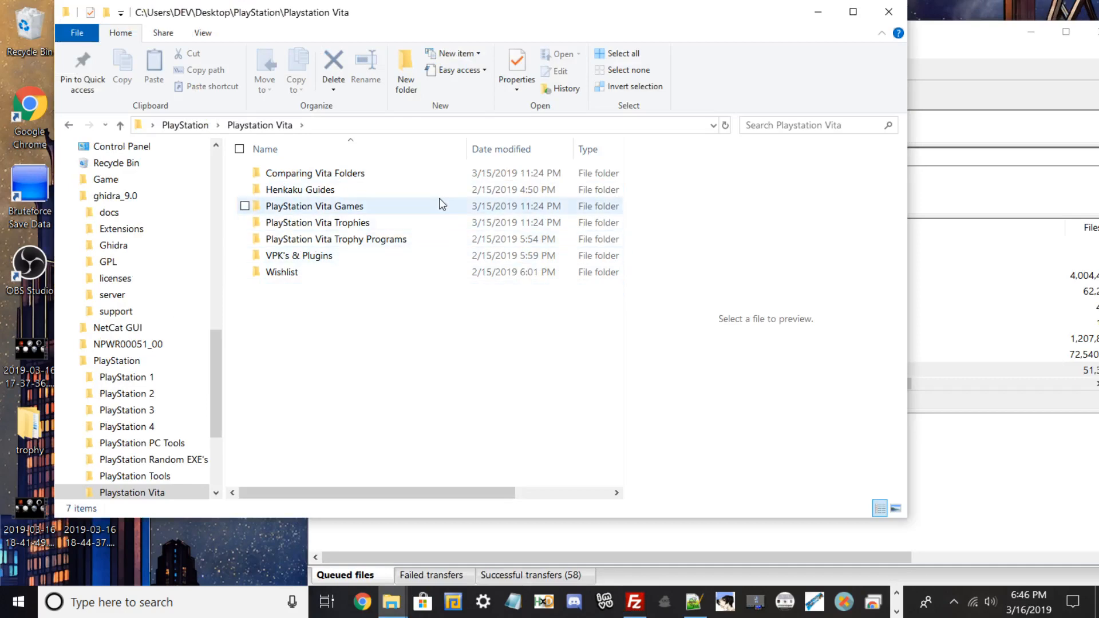
pyautogui.click(299, 256)
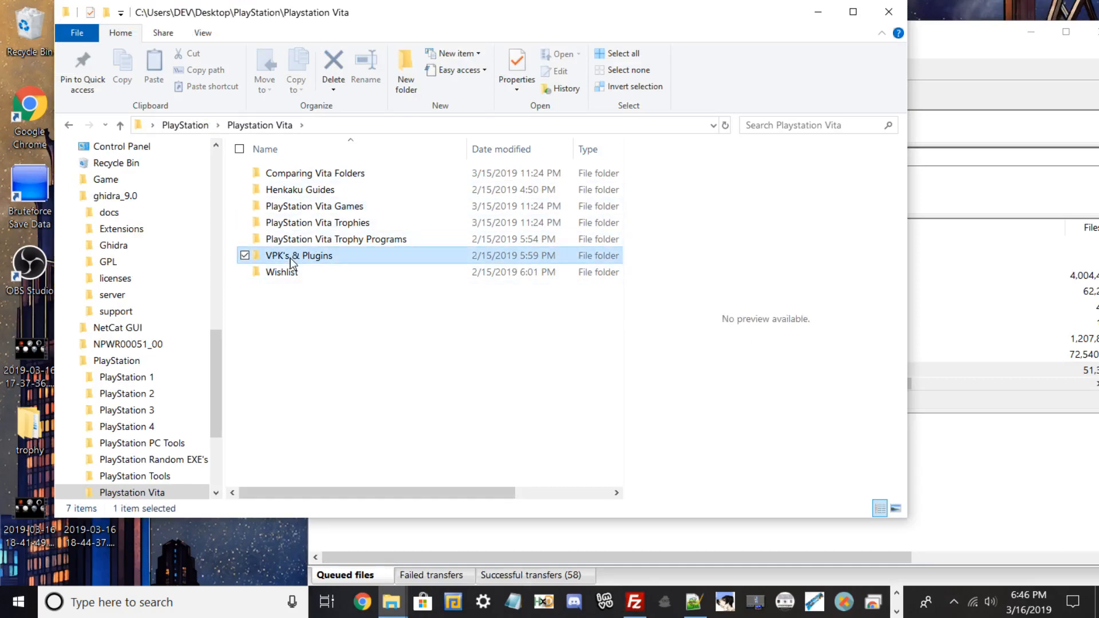
pyautogui.doubleClick(299, 255)
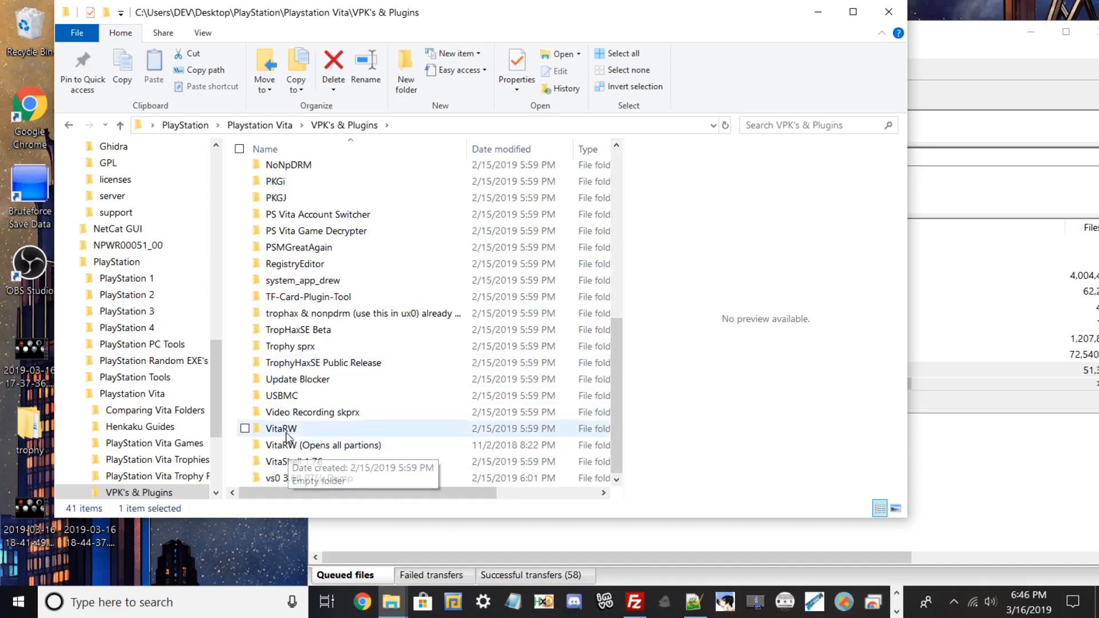
pyautogui.moveTo(294, 403)
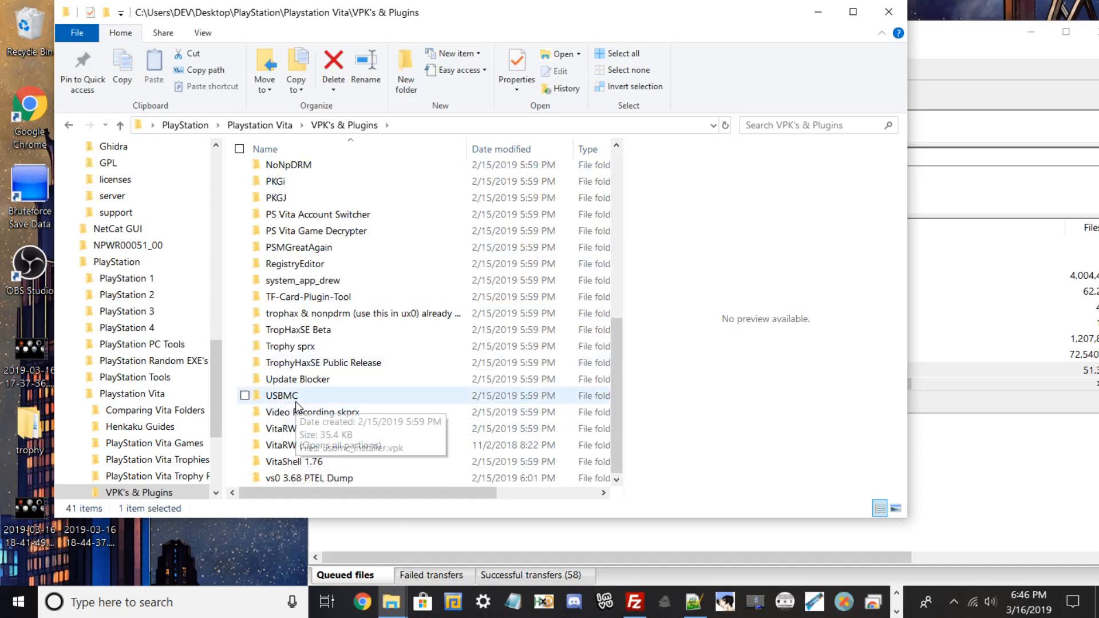
pyautogui.doubleClick(294, 263)
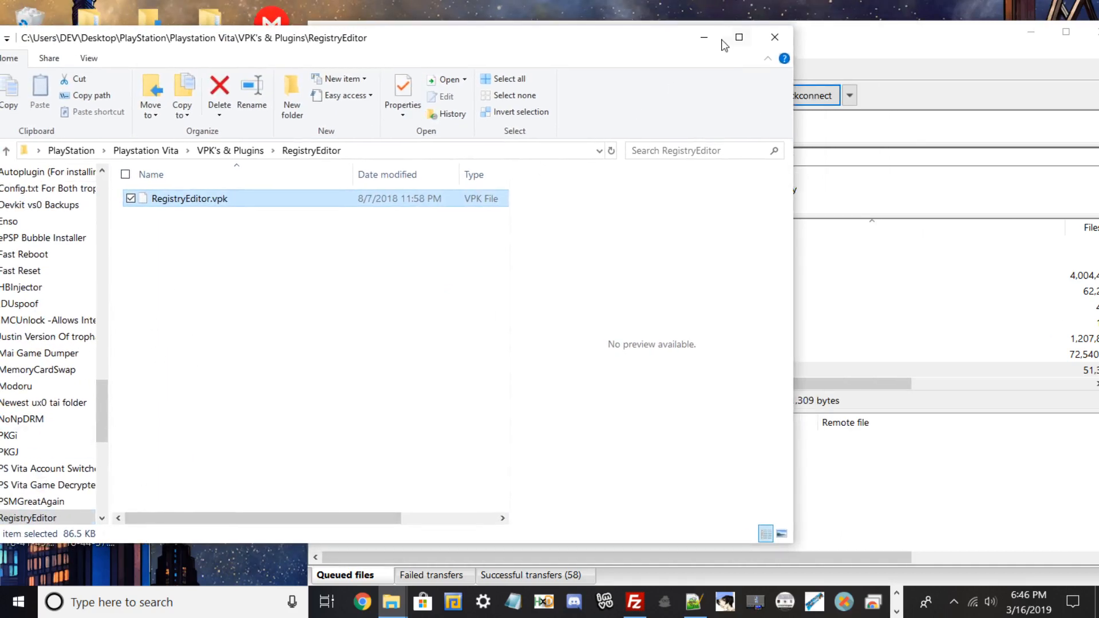
pyautogui.click(634, 602)
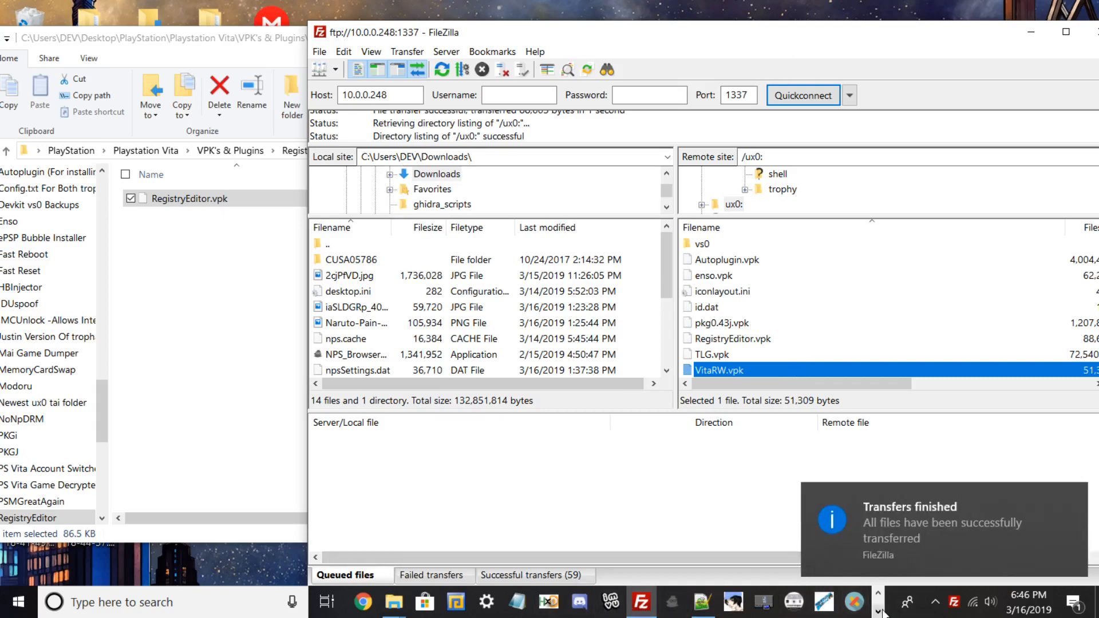
pyautogui.click(402, 602)
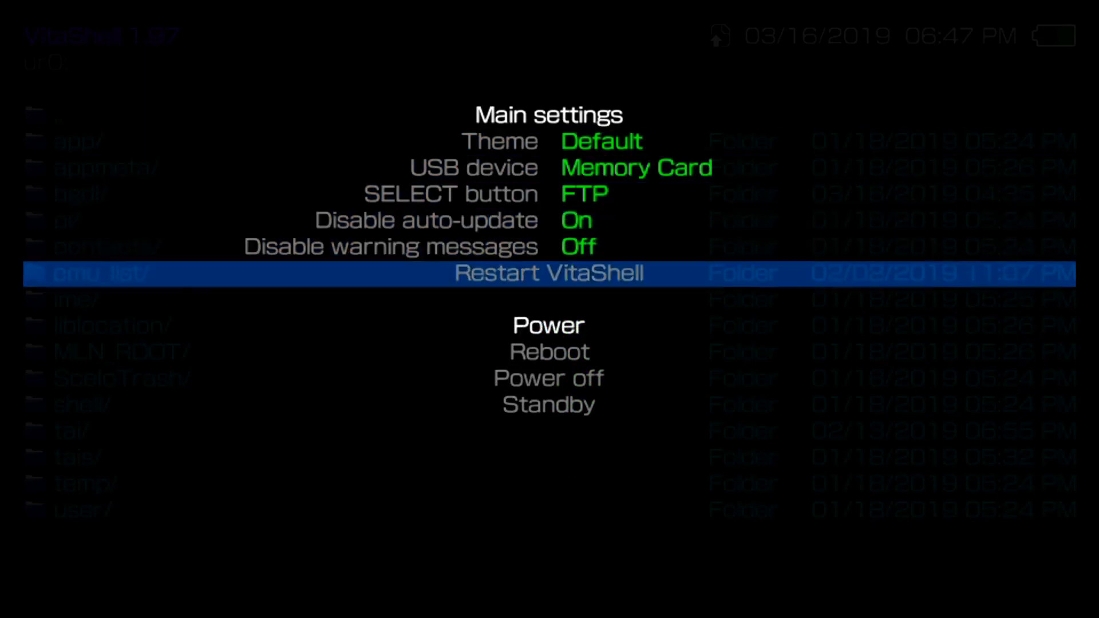
# Exit VitaShell and start the RegistryEditor bubble from the home page
pyautogui.click(547, 273)
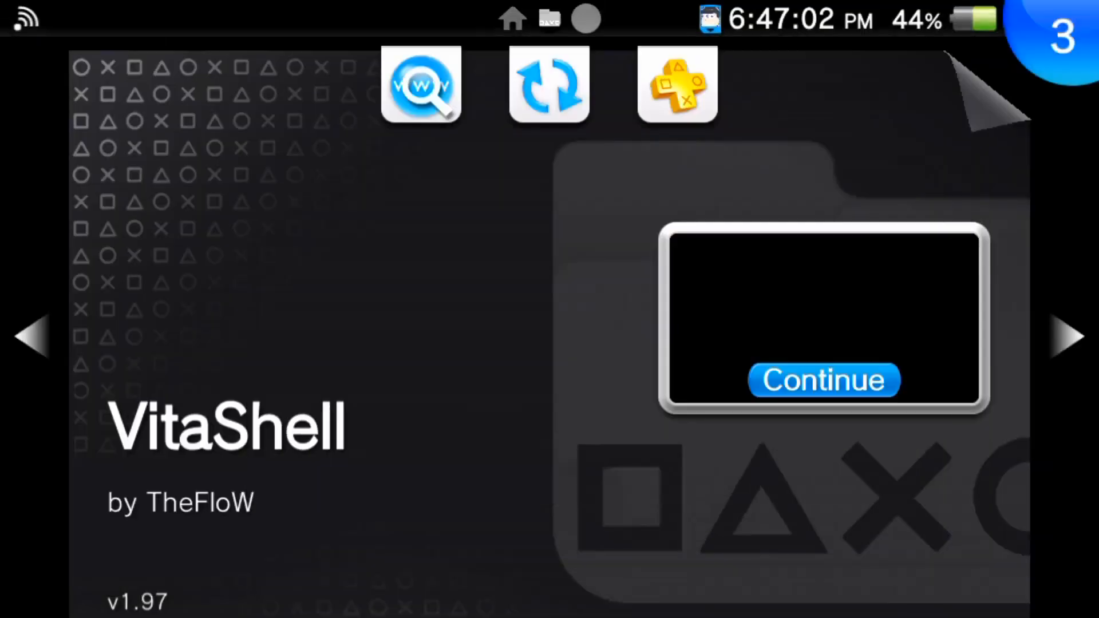
pyautogui.click(824, 380)
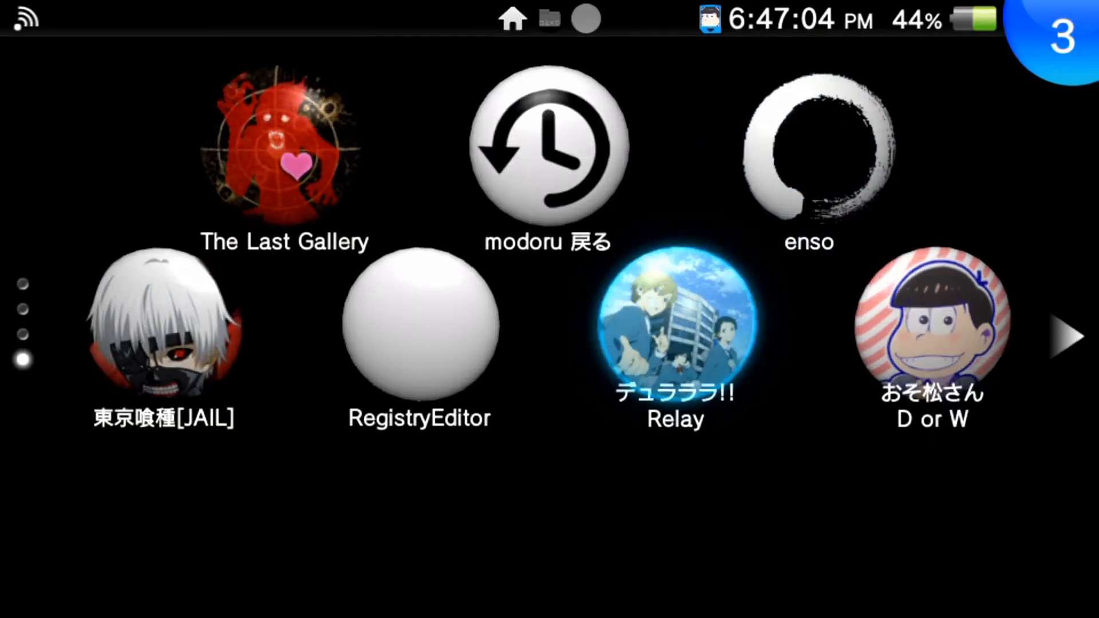
pyautogui.click(419, 329)
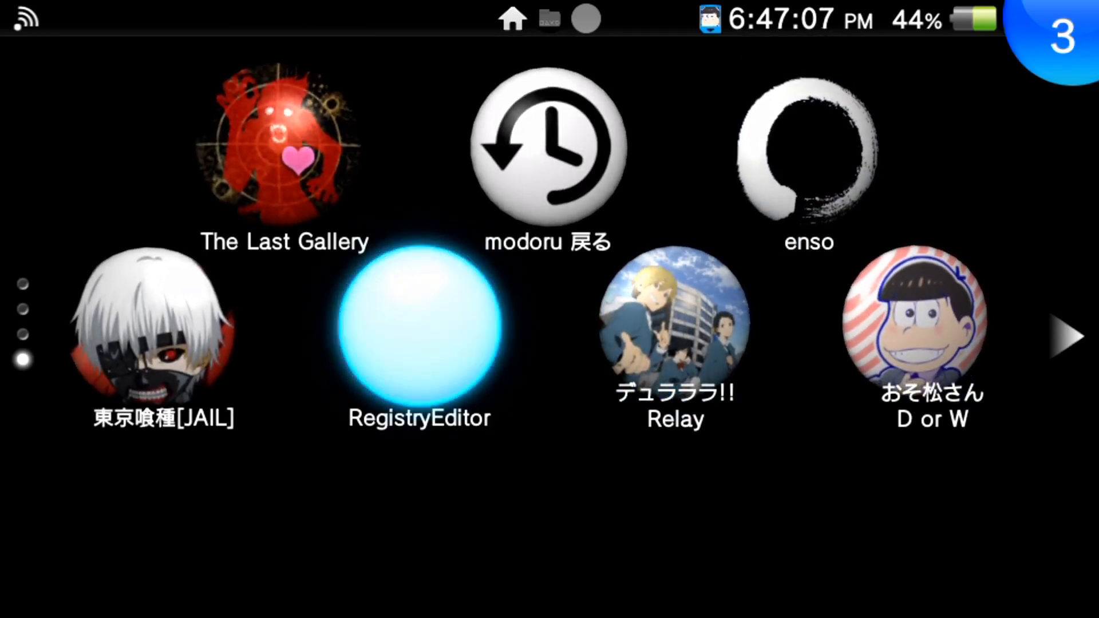
pyautogui.click(419, 330)
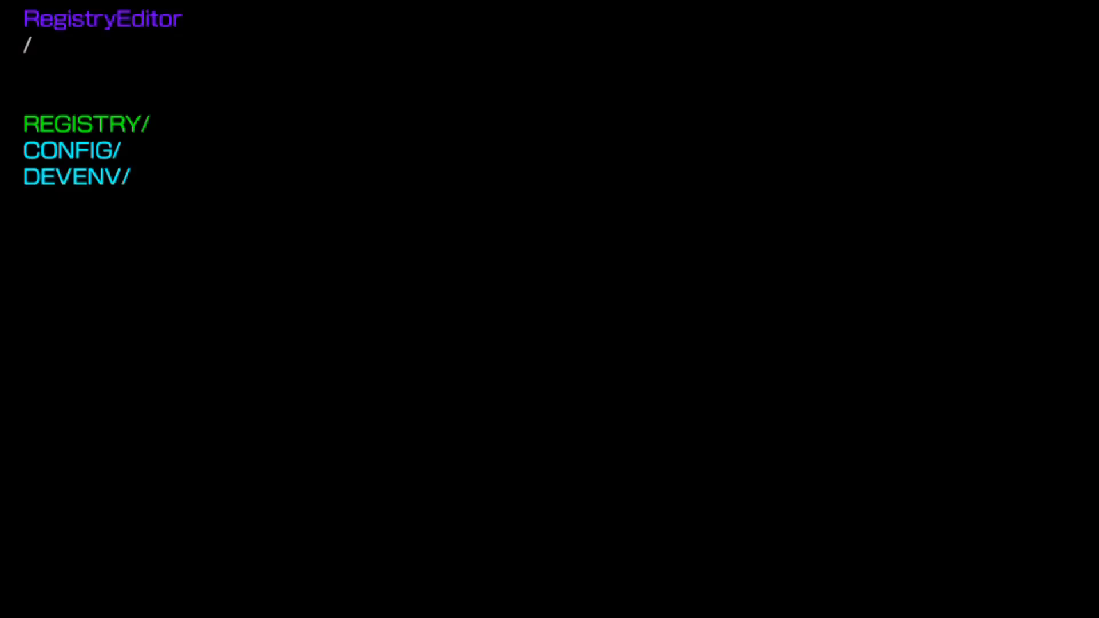
# Enter CONFIG/SOUND and start editing main_volume, currently 15
pyautogui.click(70, 148)
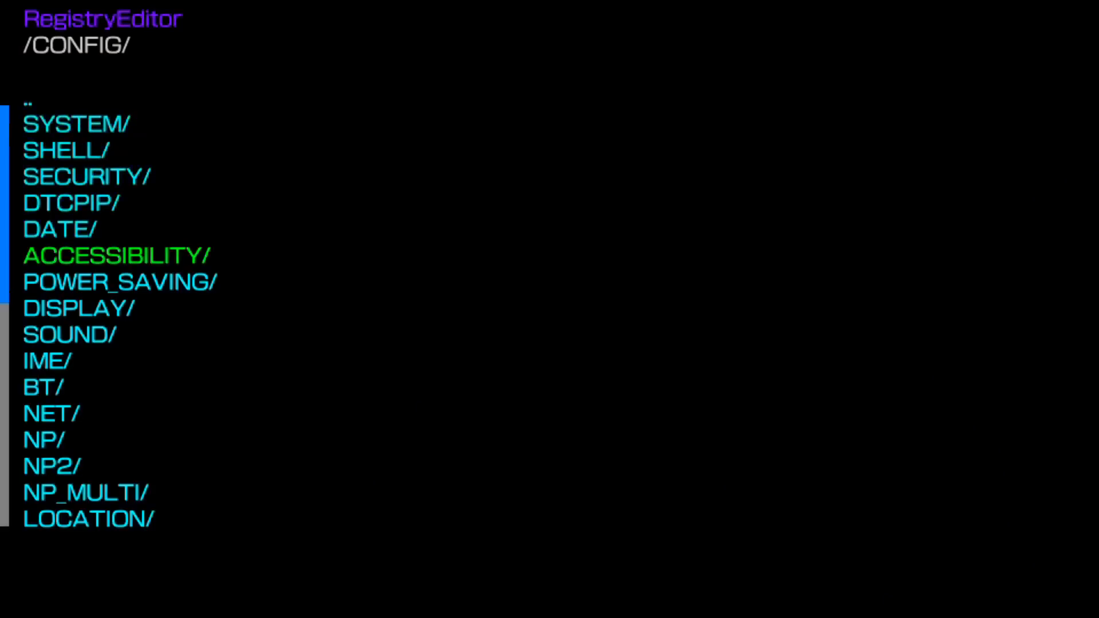
pyautogui.click(69, 335)
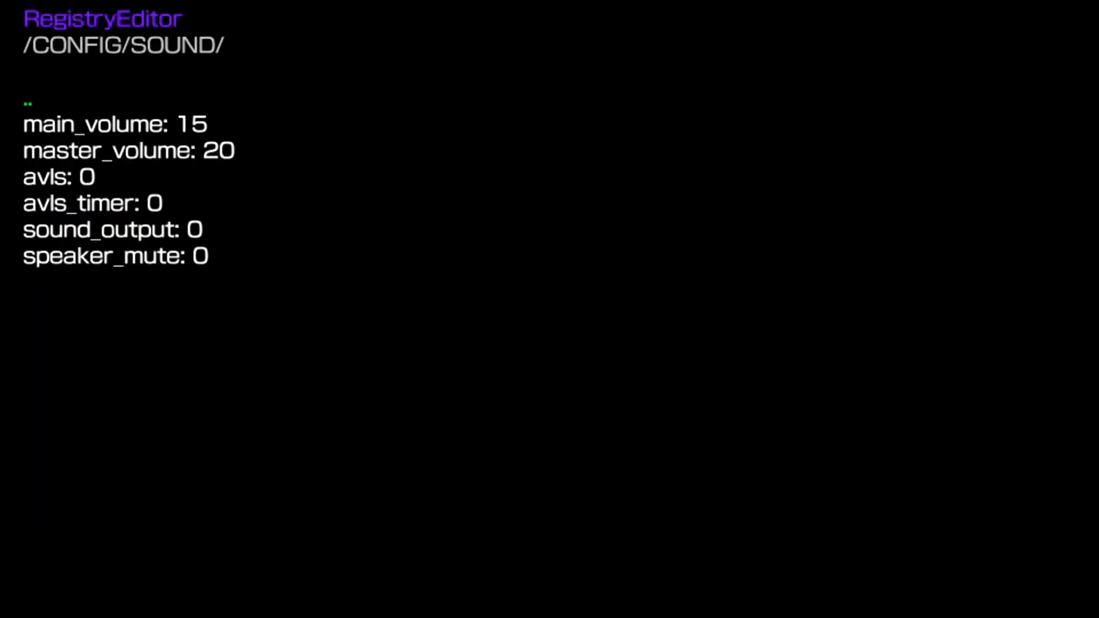
pyautogui.click(114, 124)
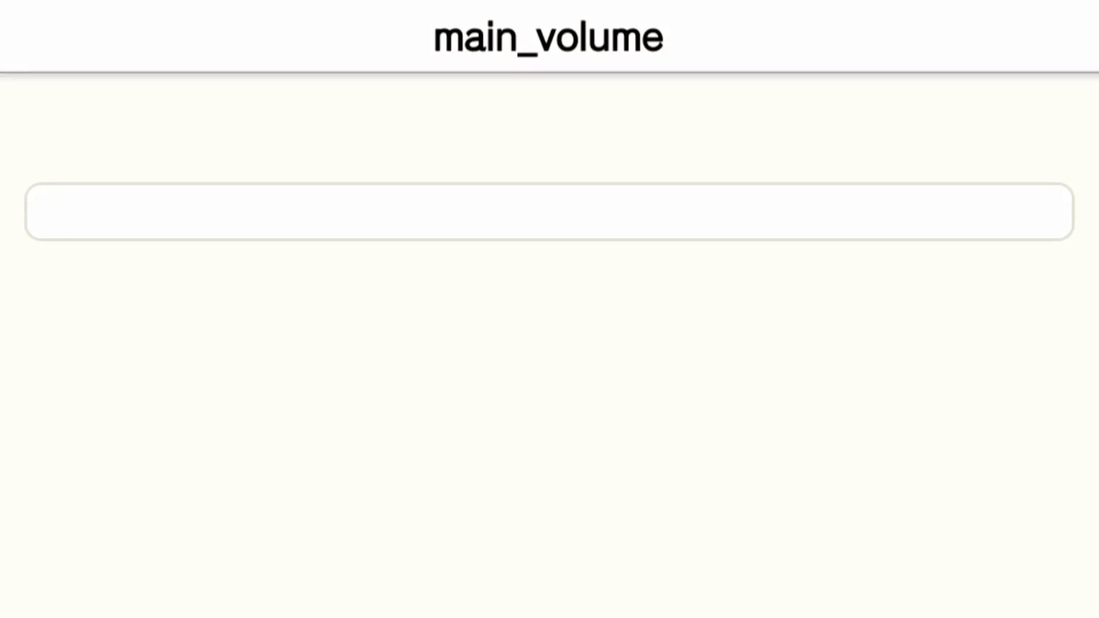
# Enter 20 as the new main_volume value and confirm it
pyautogui.write('20')
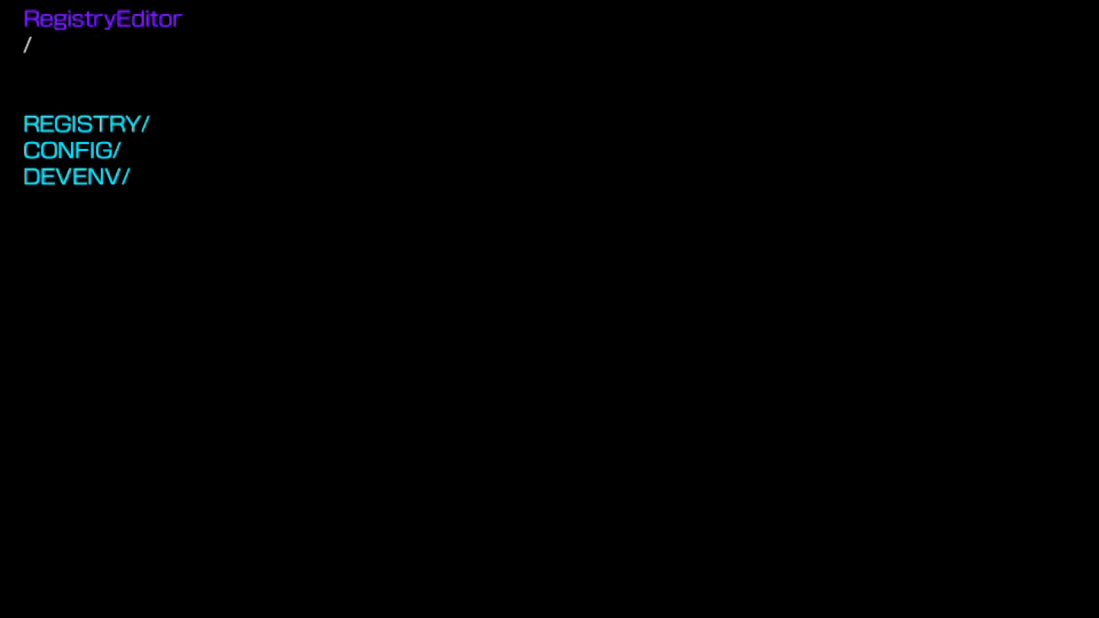
# Look over the CONFIG/DISPLAY keys and return to the CONFIG list
pyautogui.click(68, 150)
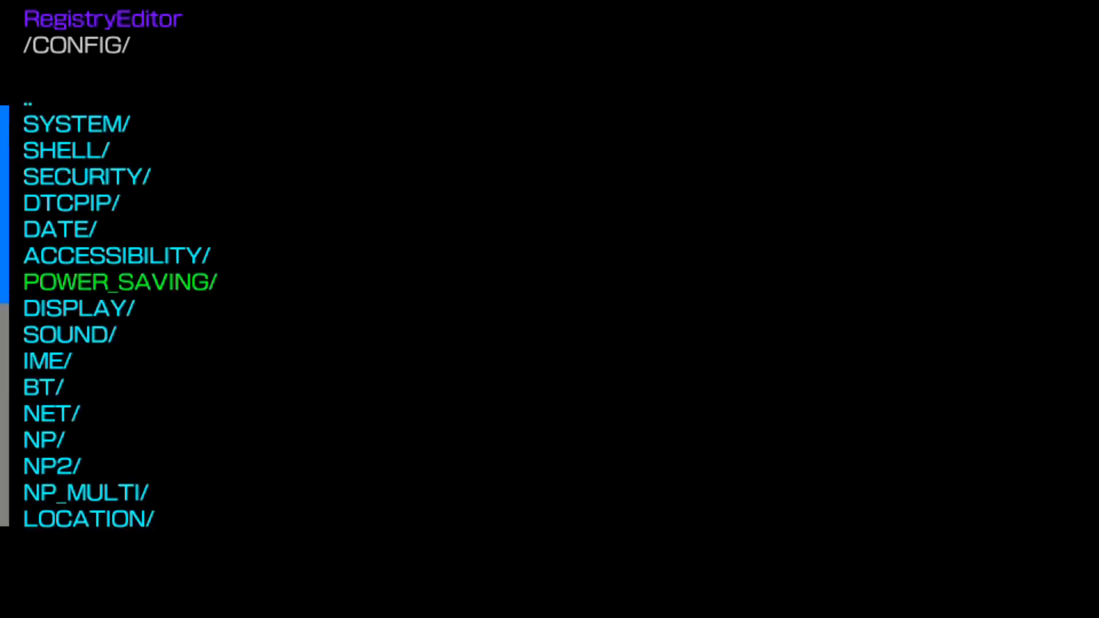
pyautogui.click(78, 308)
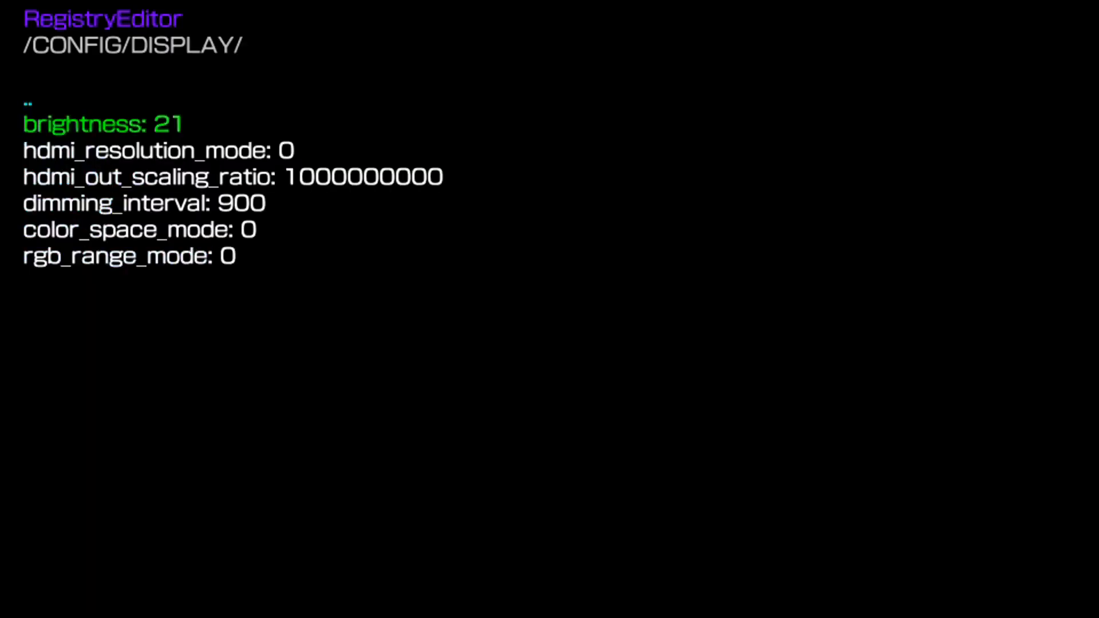
pyautogui.click(27, 101)
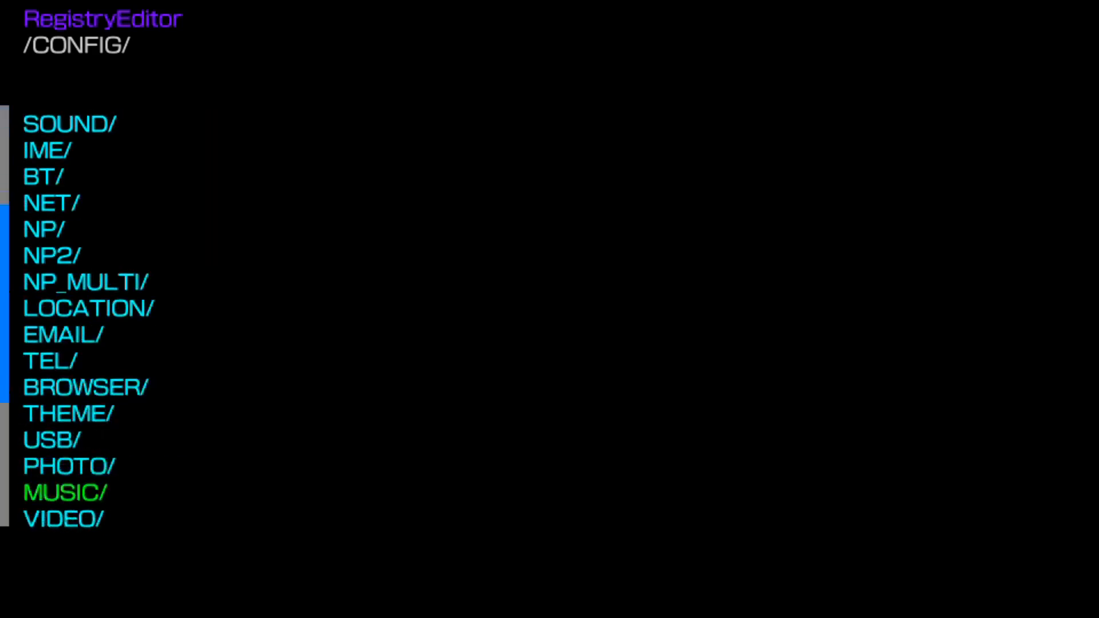
# Enter CONFIG/PSPEMU/SETTINGS to view keys like disp_filter and camera_direction
pyautogui.scroll(-3)
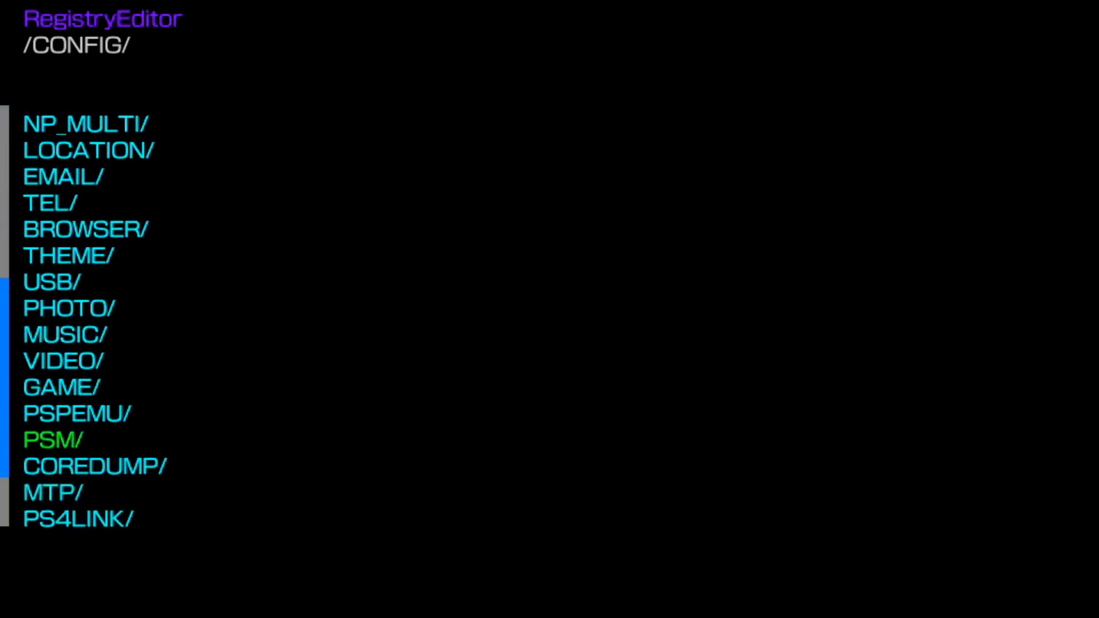
pyautogui.click(77, 414)
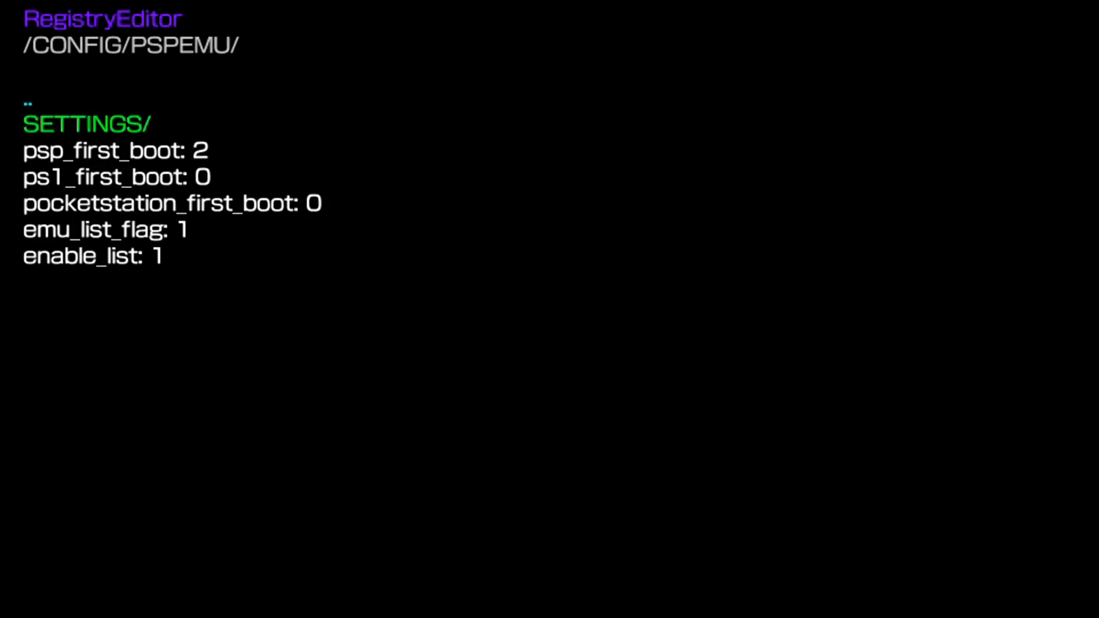
pyautogui.click(86, 124)
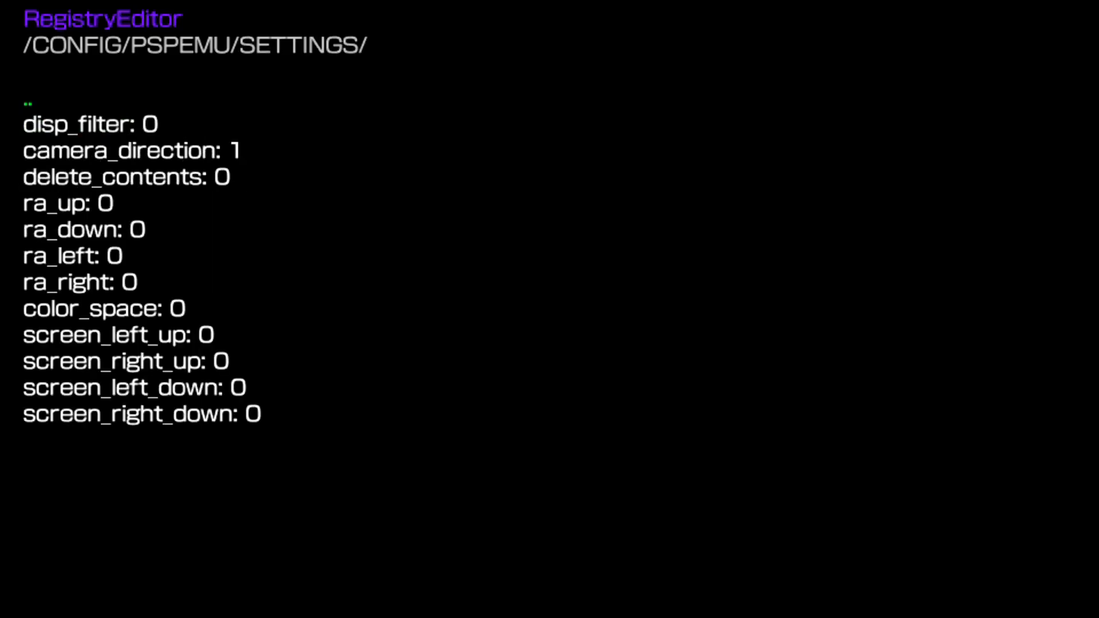